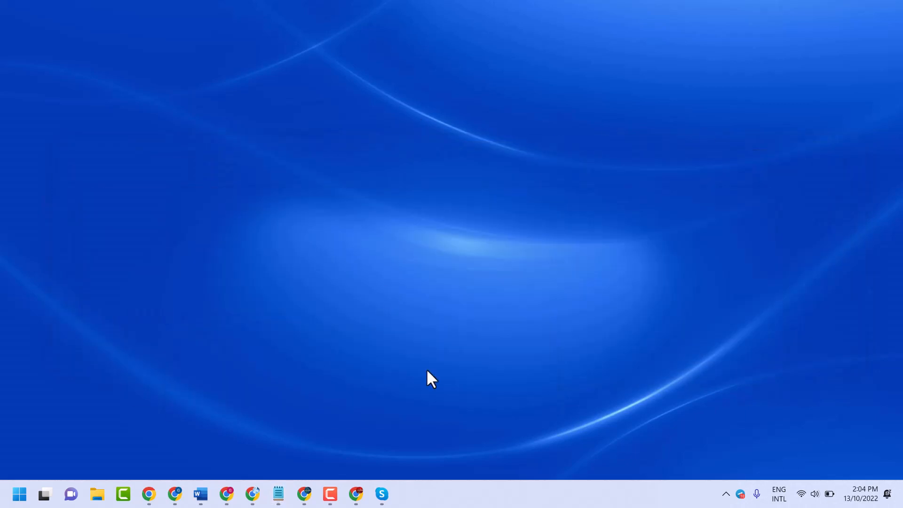
# Launch Skype from the Windows taskbar.
pyautogui.click(381, 493)
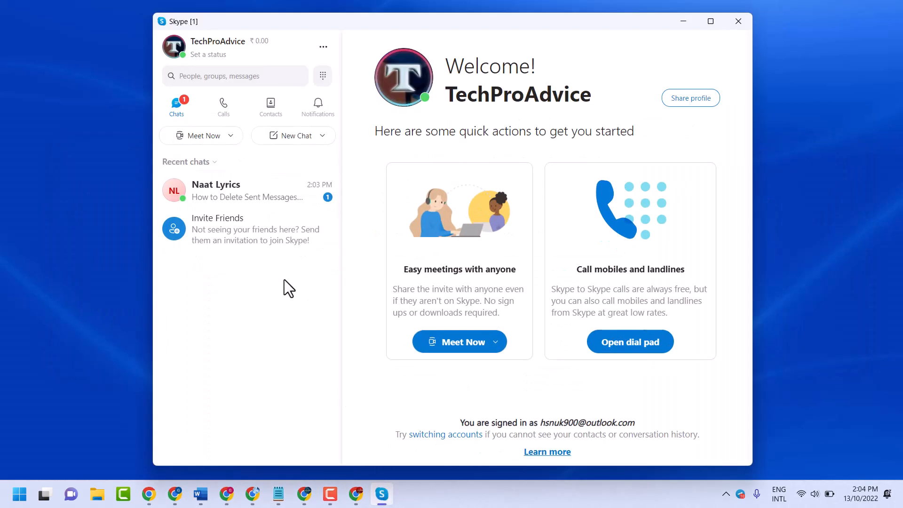
# Paste the copied How to Delete Sent Messages text into the Naat Lyrics chat and send it.
pyautogui.click(247, 190)
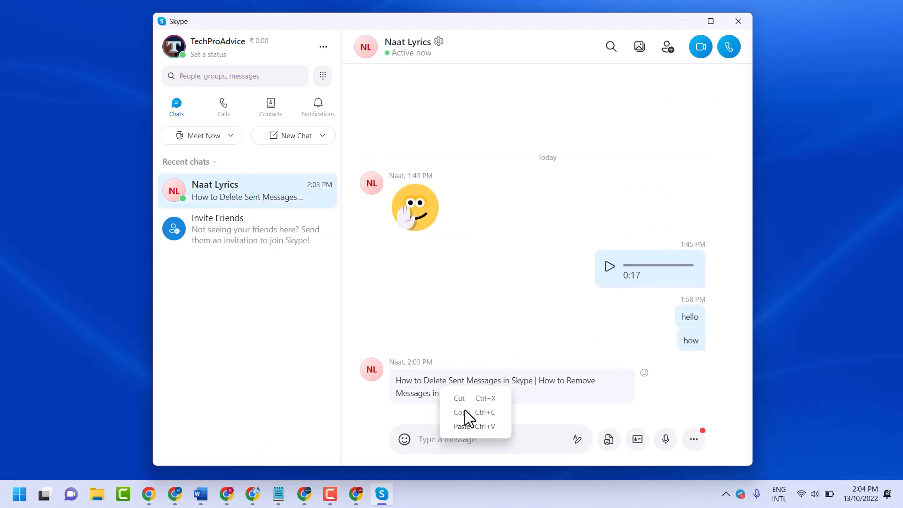
pyautogui.click(462, 426)
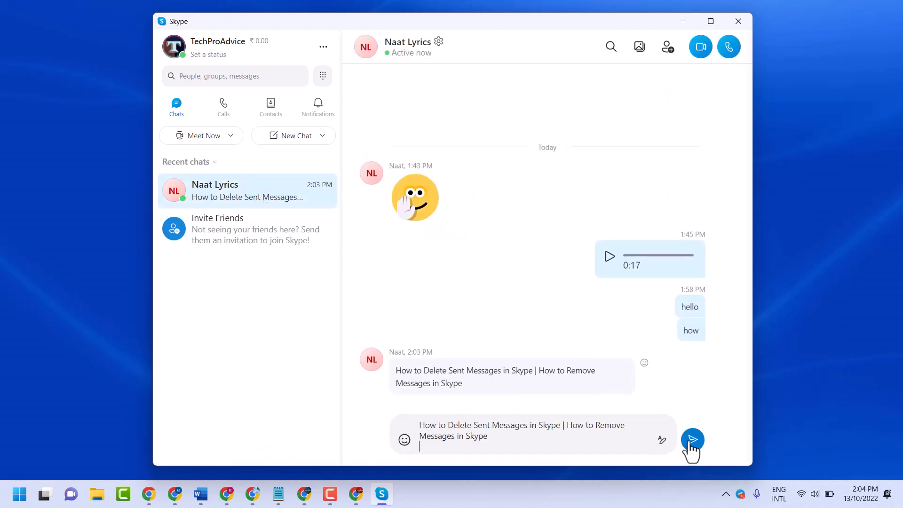
pyautogui.click(692, 440)
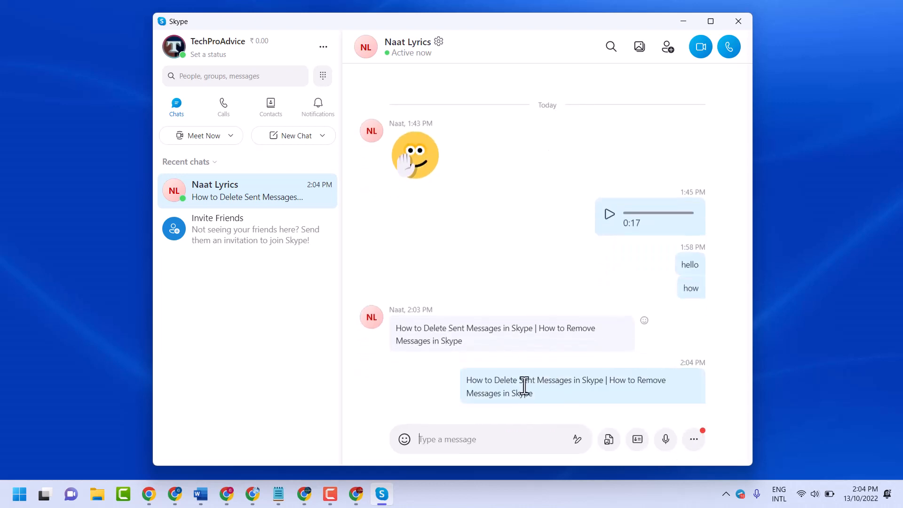
pyautogui.moveTo(713, 378)
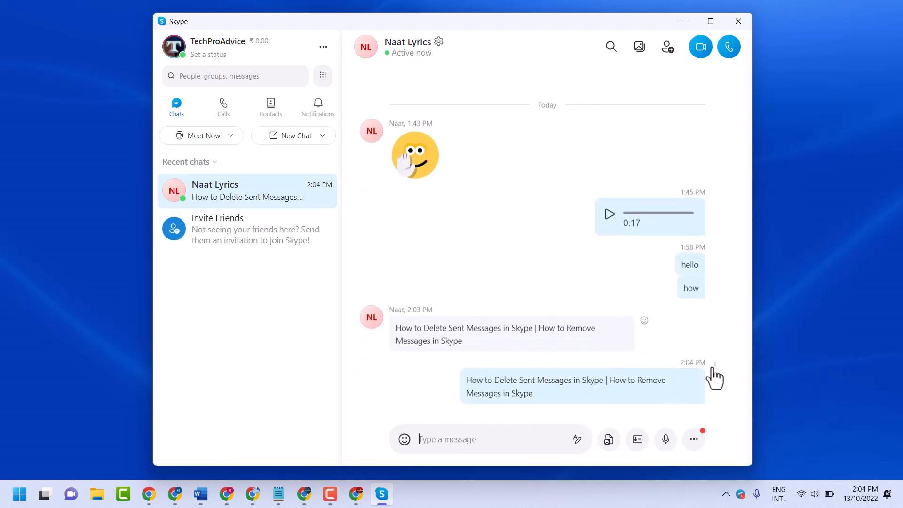
# Edit the sent message via its three-dots menu so it ends with 2022 and save it.
pyautogui.click(714, 362)
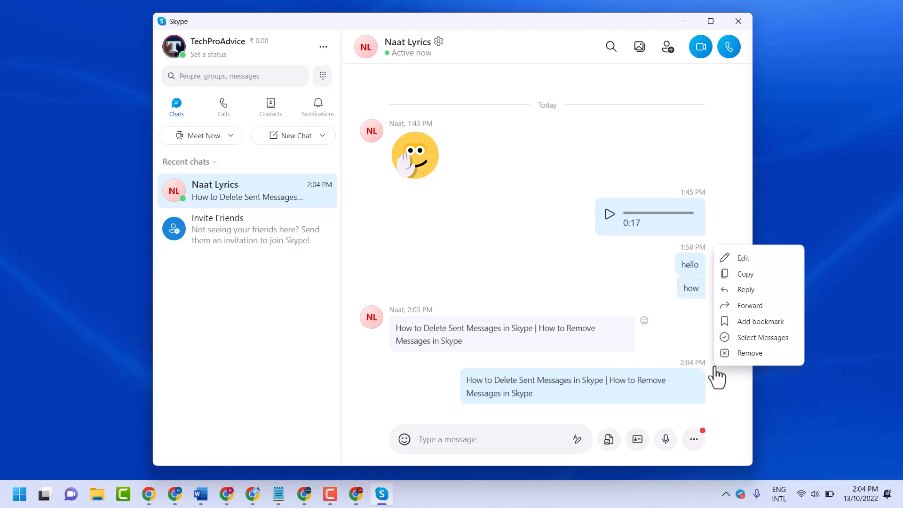
pyautogui.moveTo(743, 258)
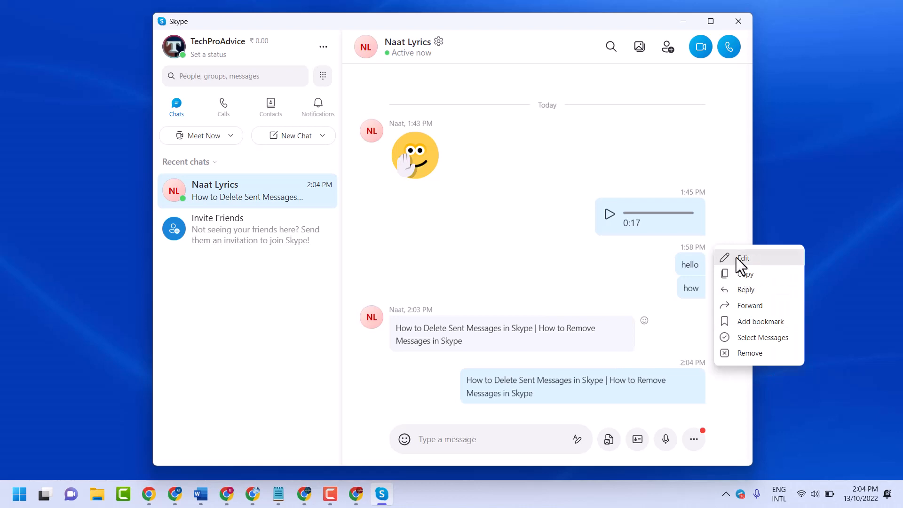
pyautogui.click(742, 258)
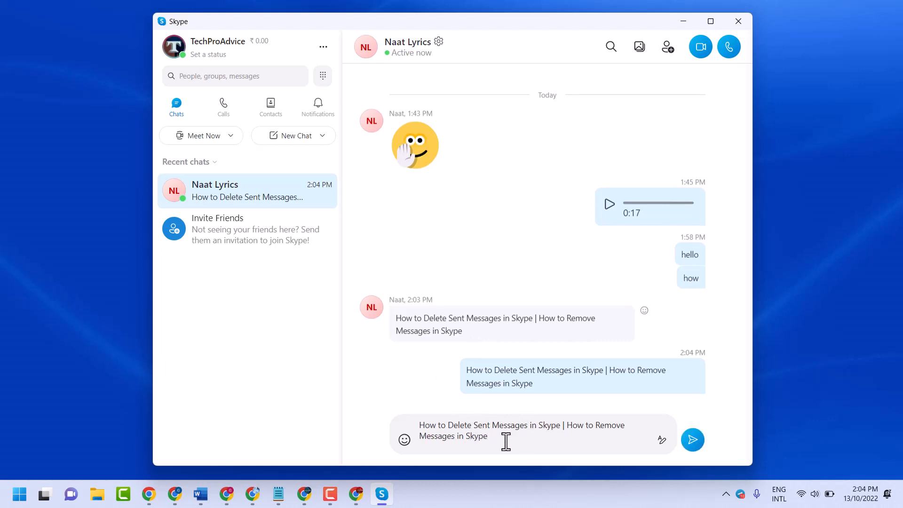
pyautogui.write('202')
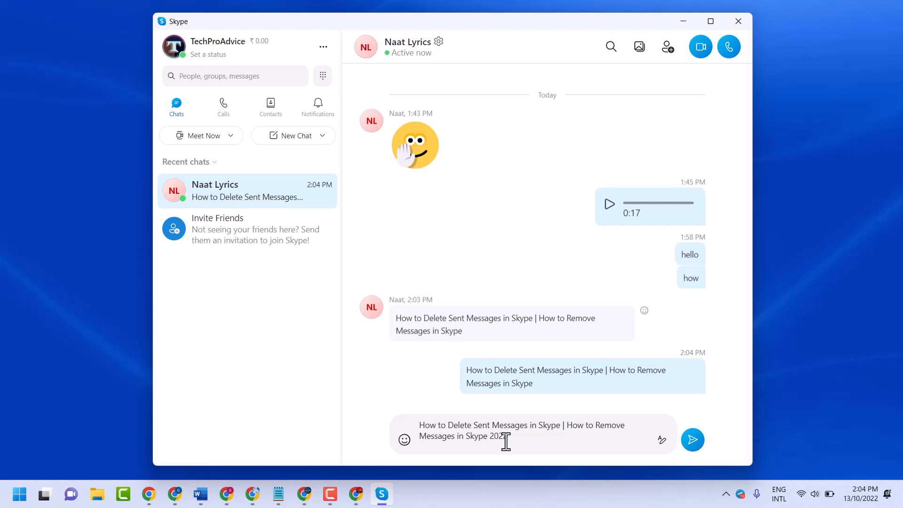
pyautogui.click(692, 439)
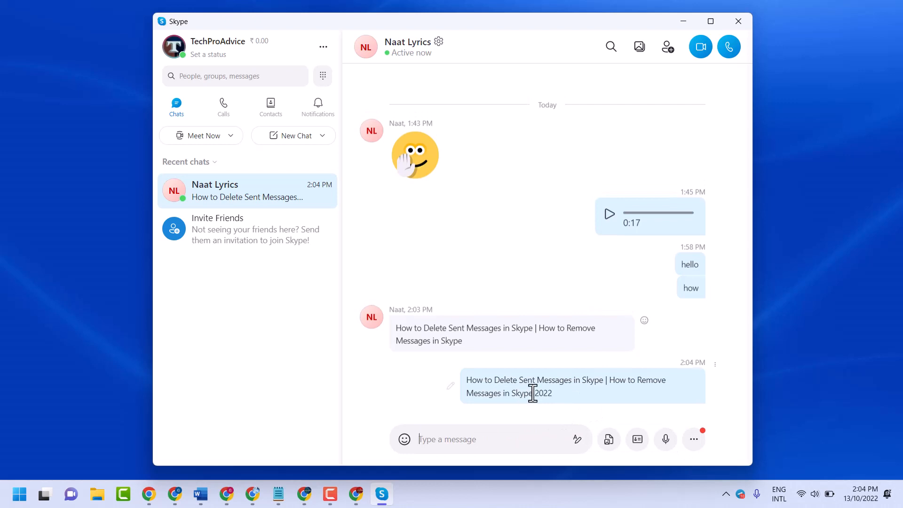
pyautogui.moveTo(506, 384)
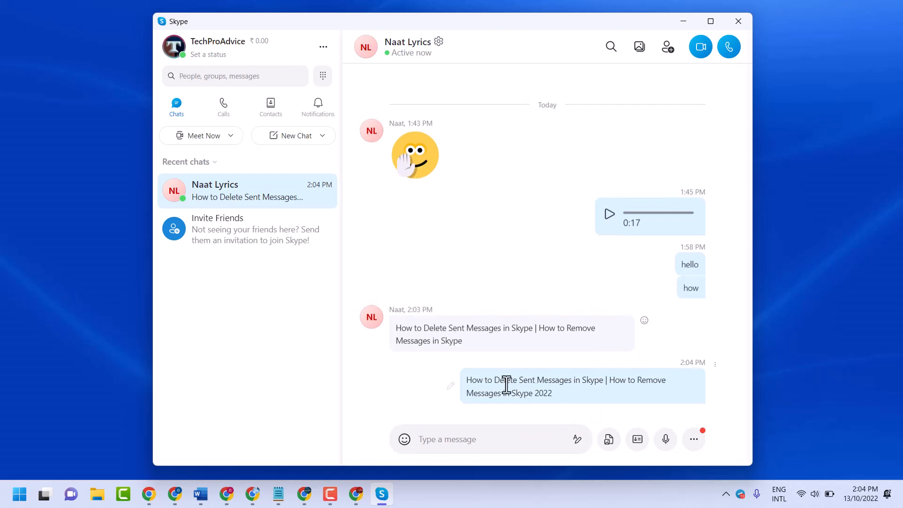
pyautogui.moveTo(727, 392)
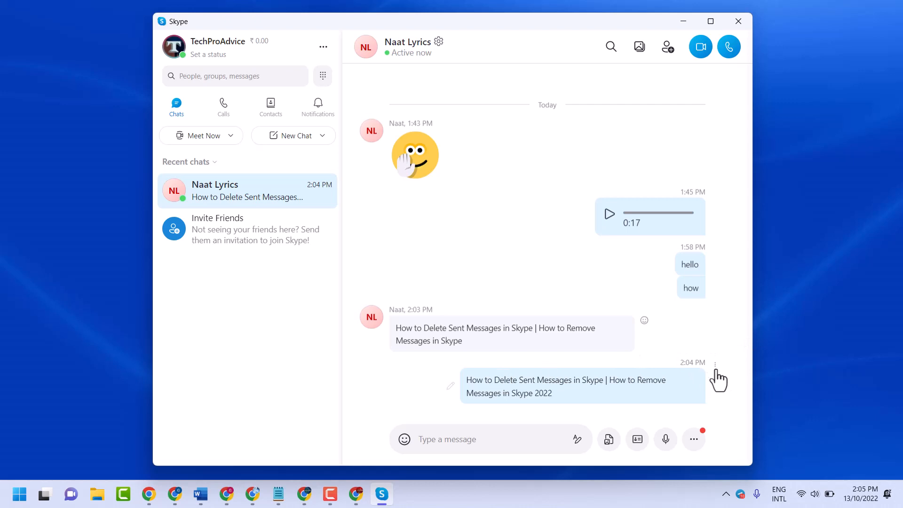
# Remove the edited 2022 message via its three-dots menu and confirm, leaving Naat's message.
pyautogui.click(715, 364)
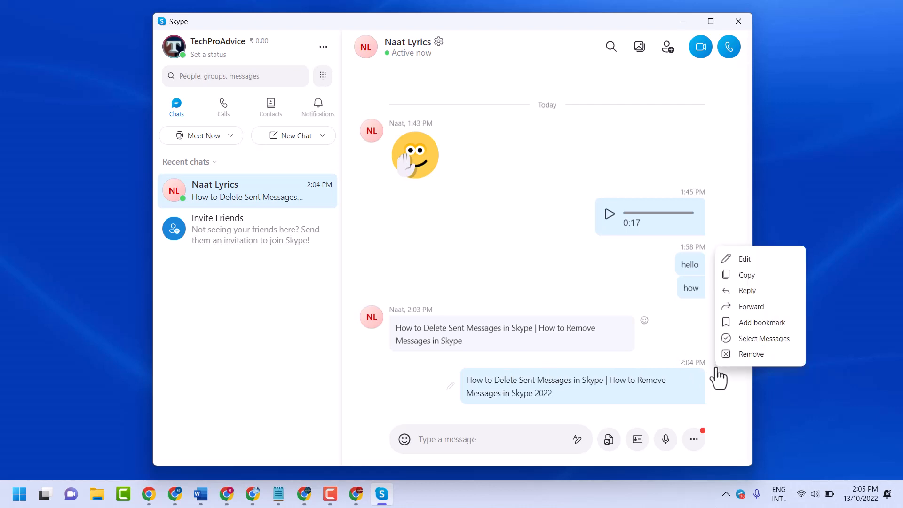
pyautogui.moveTo(750, 353)
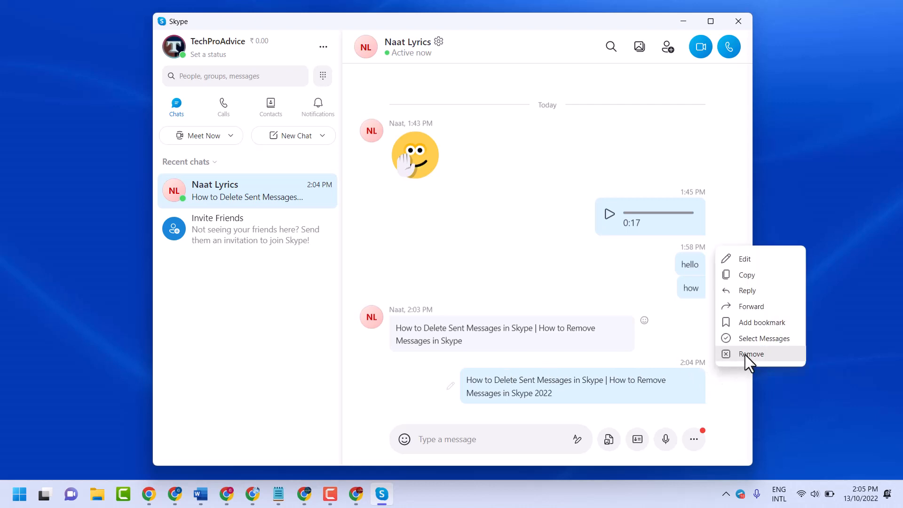
pyautogui.click(750, 353)
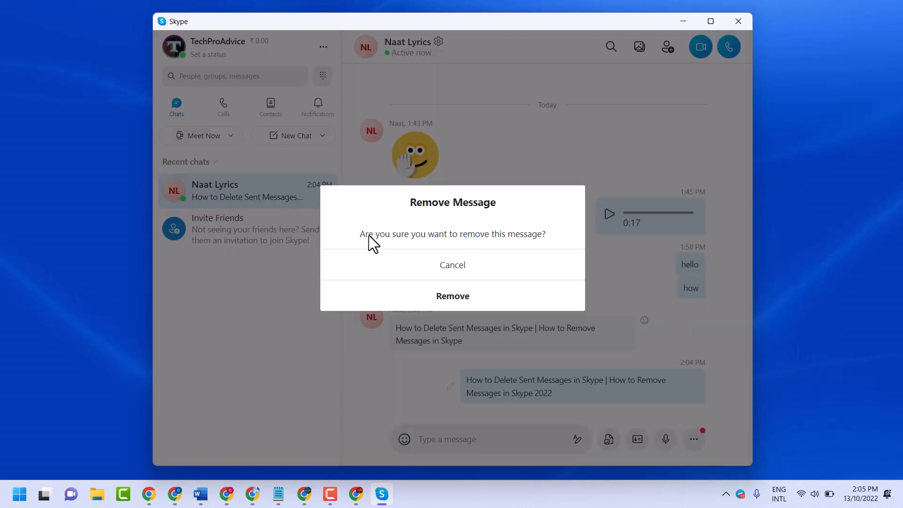
pyautogui.moveTo(526, 253)
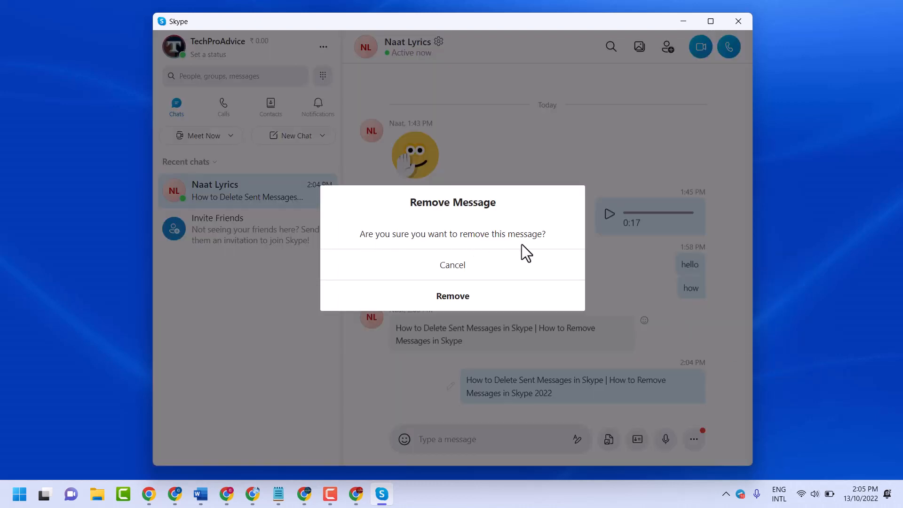
pyautogui.moveTo(452, 295)
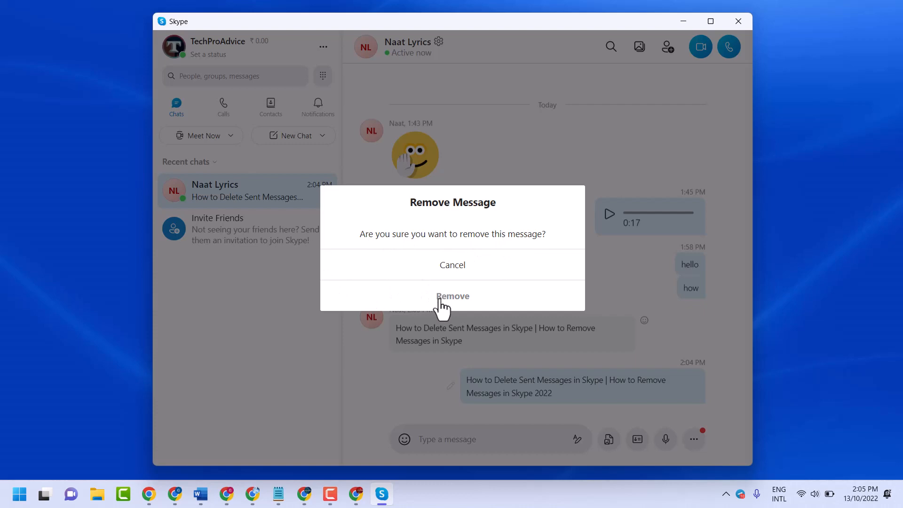
pyautogui.click(453, 295)
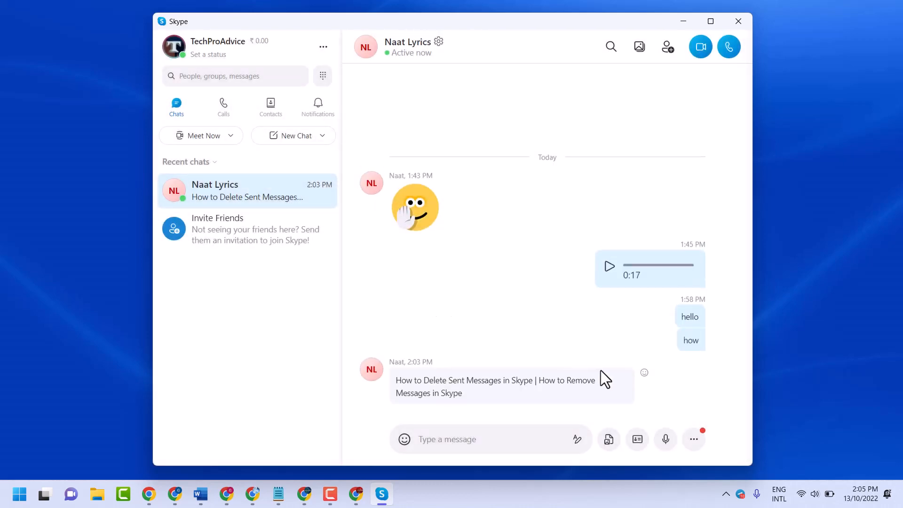
pyautogui.moveTo(278, 493)
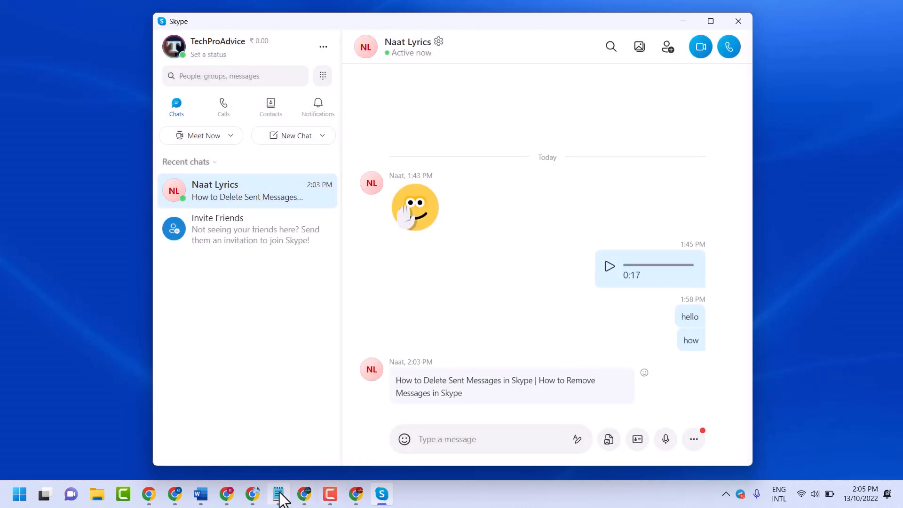
pyautogui.click(279, 494)
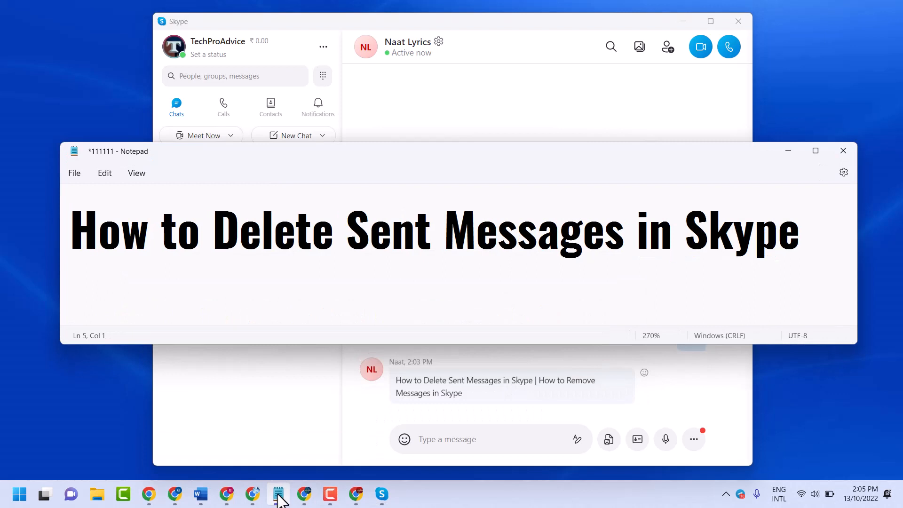
pyautogui.moveTo(763, 287)
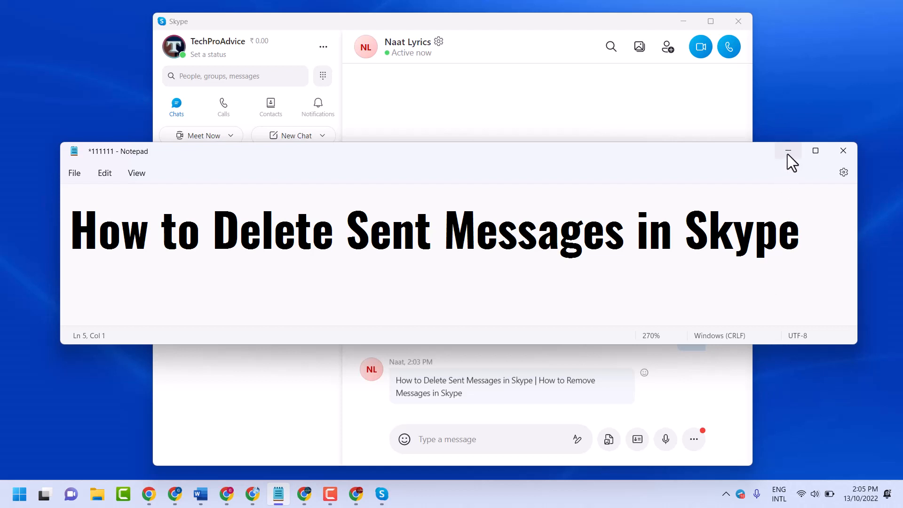
pyautogui.click(788, 151)
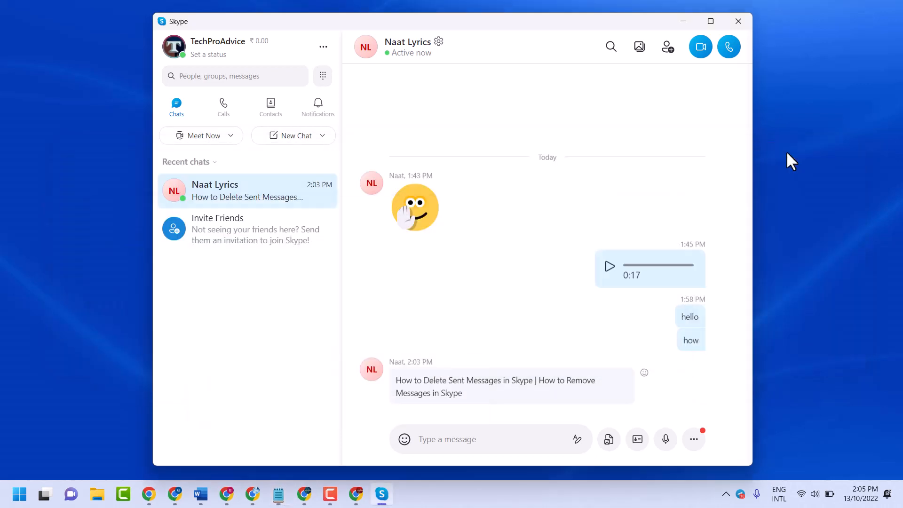